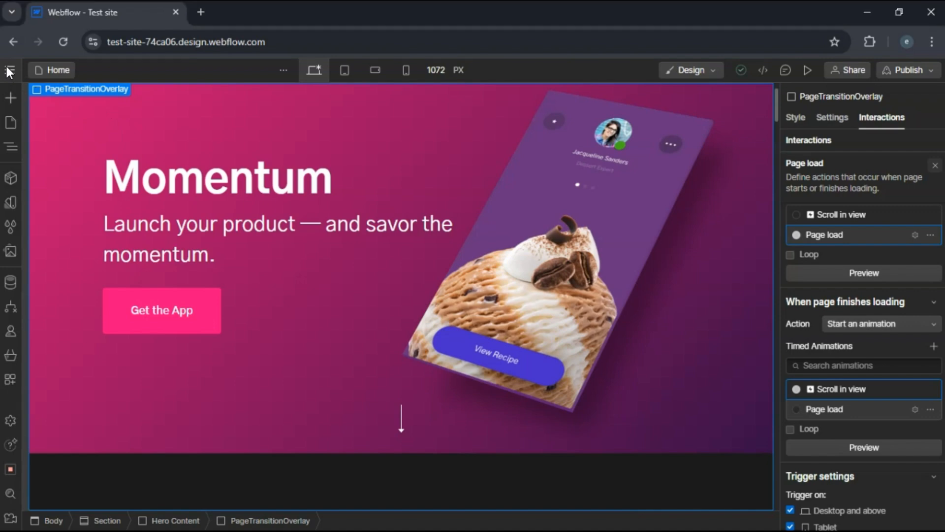
- Return from the Test site Designer to the workspace dashboard listing all sites
left_click(9, 69)
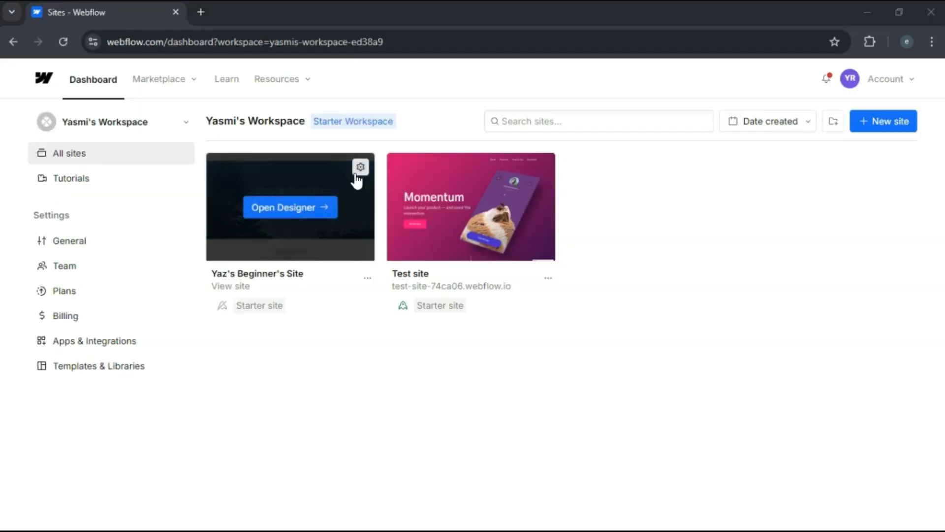
- Review Yaz's Beginner's Site general settings from name and icons down to the Overview table
left_click(360, 168)
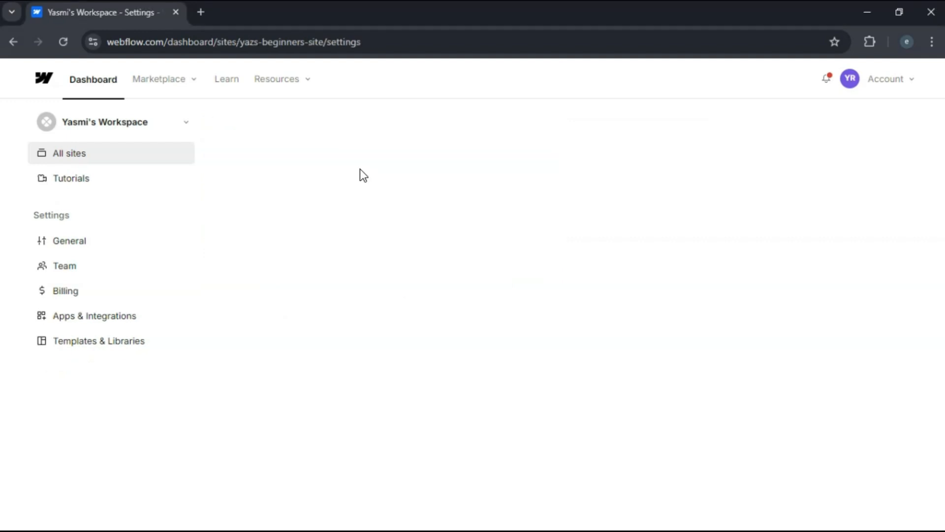
left_click(69, 240)
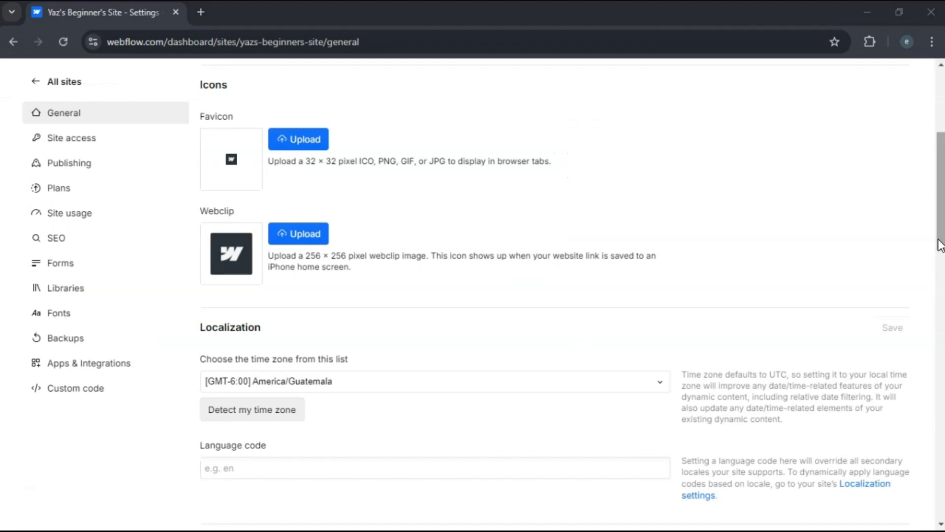
scroll("up", 3)
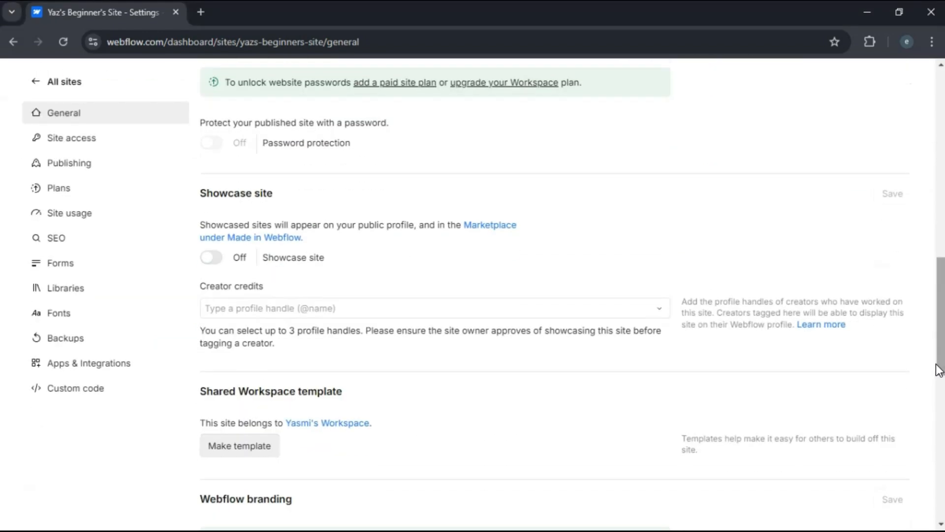
scroll("down", 3)
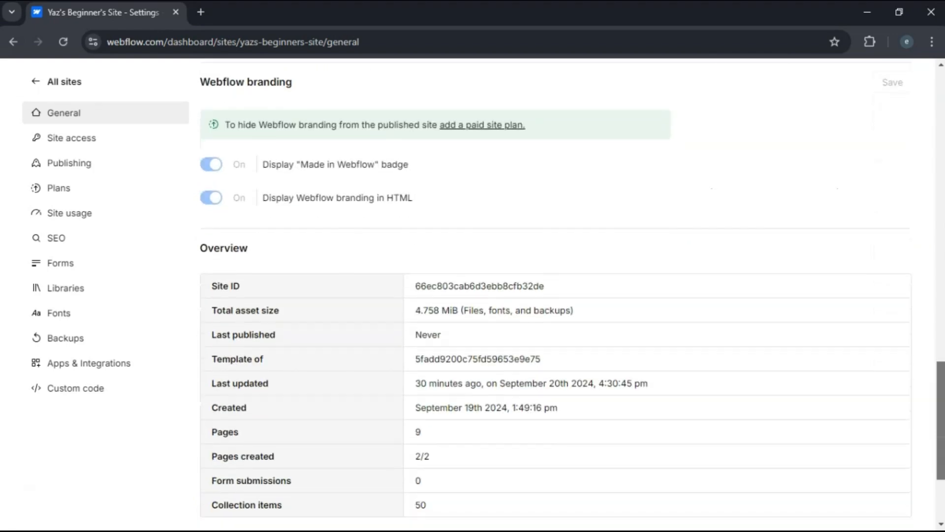
scroll("down", 3)
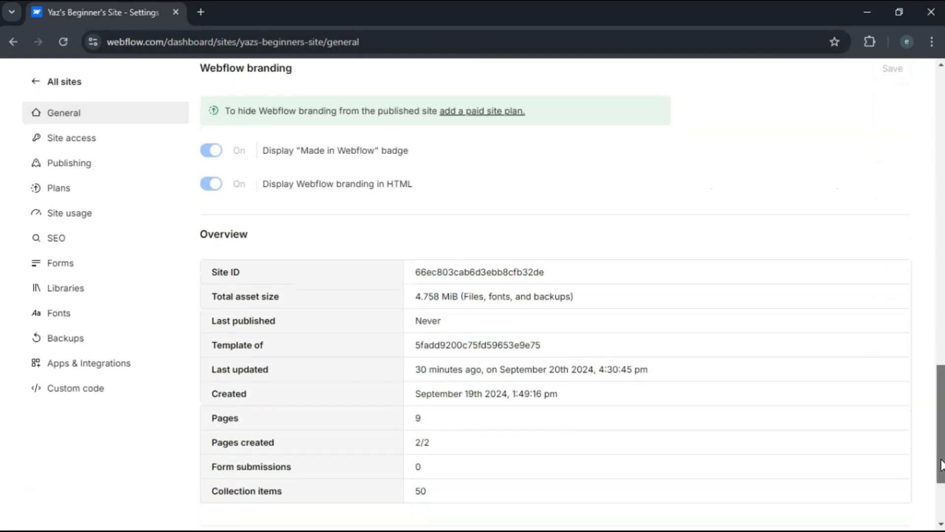
scroll("down", 3)
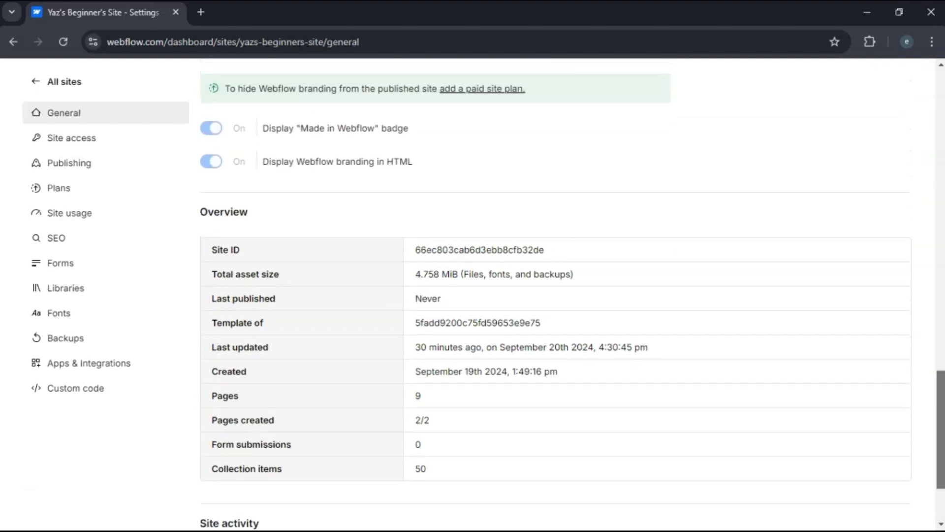
scroll("down", 3)
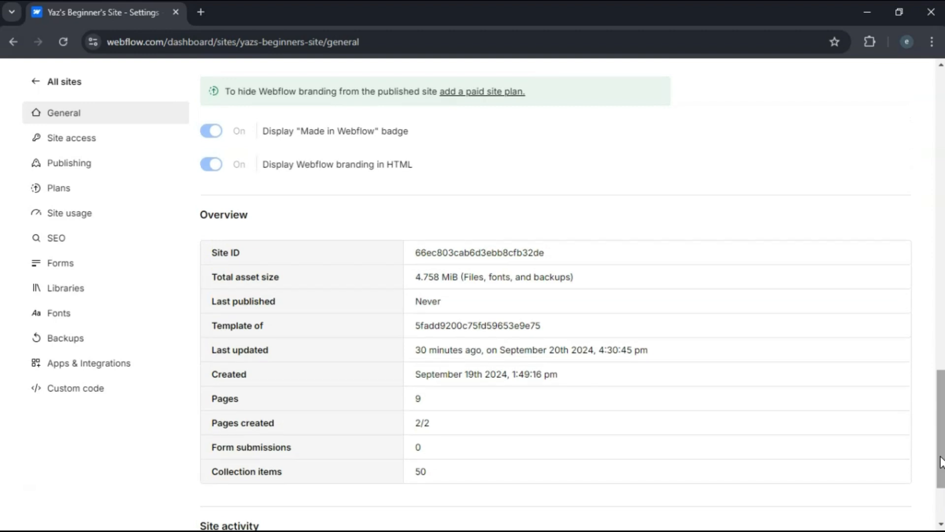
scroll("down", 3)
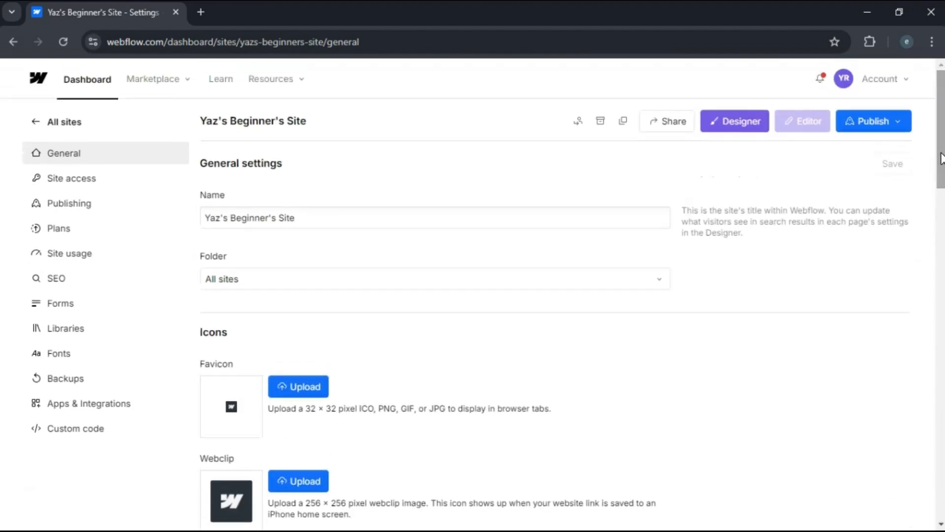
mouse_move(697, 171)
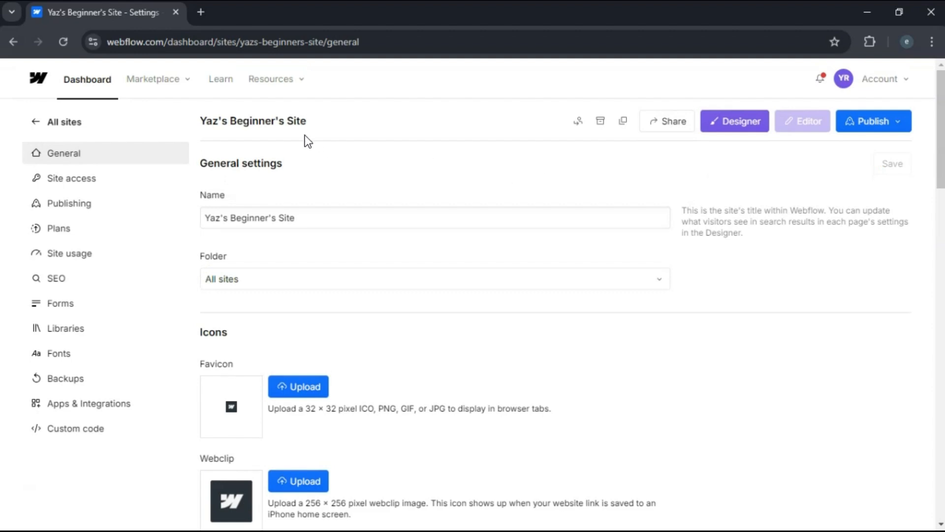
mouse_move(57, 121)
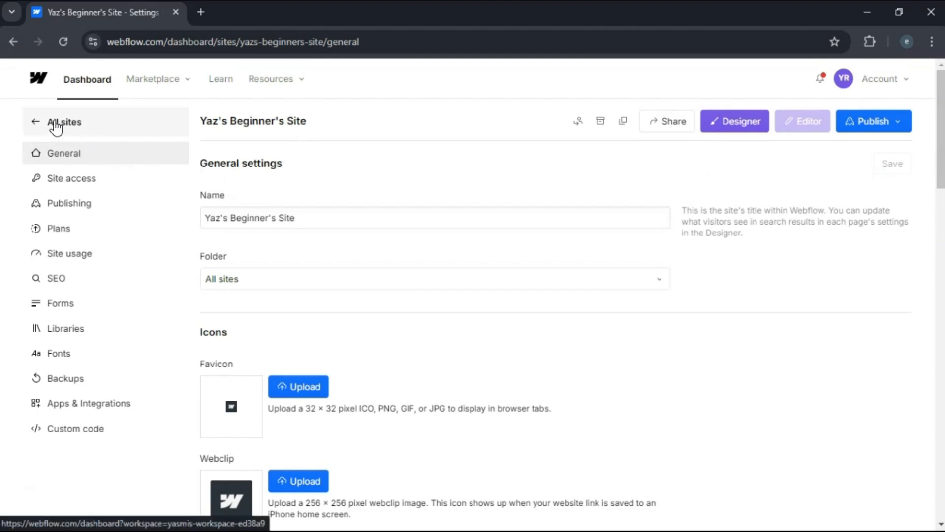
left_click(64, 121)
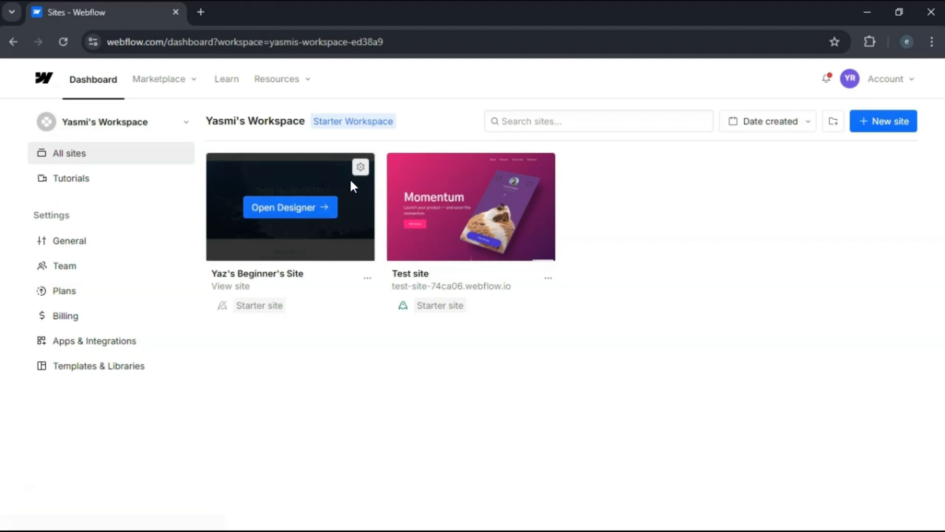
mouse_move(360, 168)
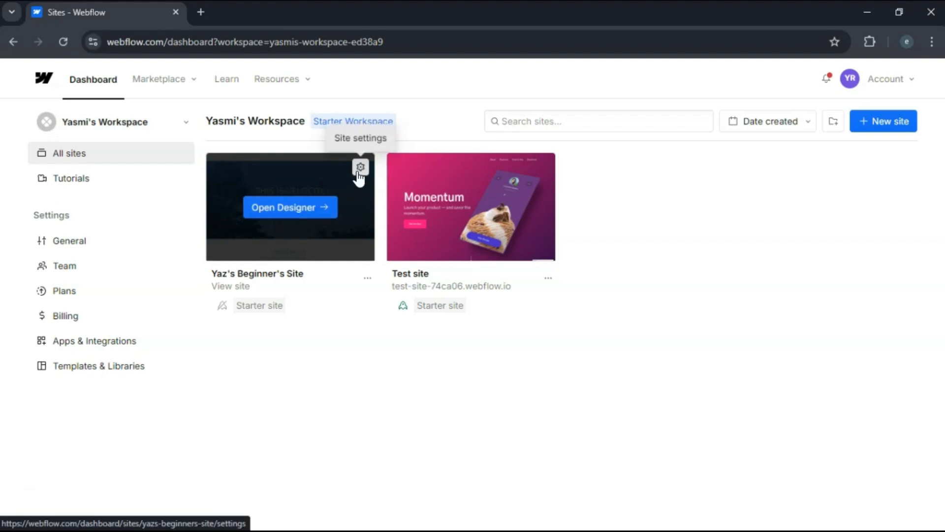
left_click(361, 168)
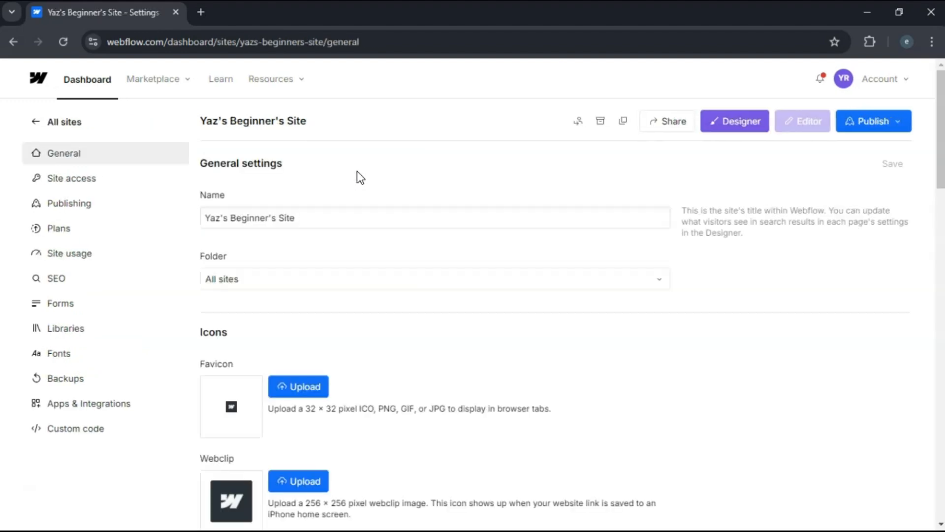
mouse_move(603, 166)
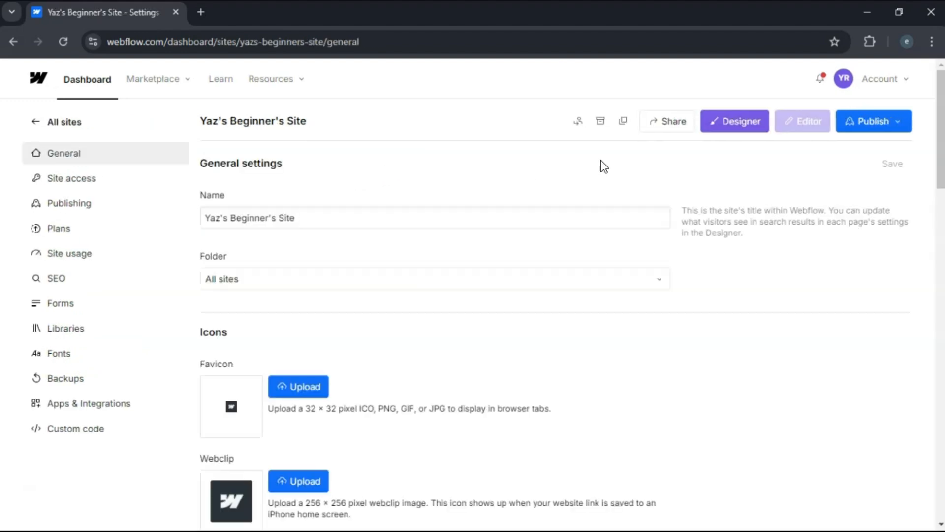
mouse_move(600, 120)
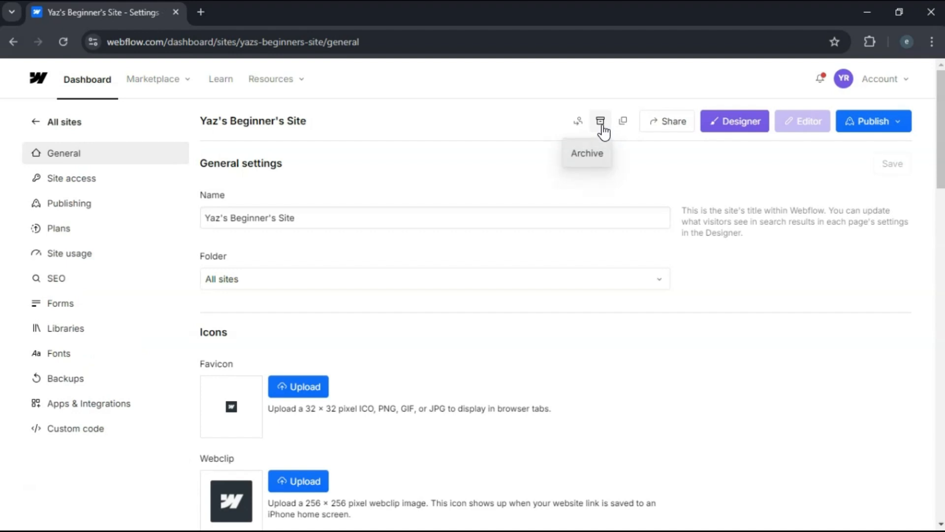
- Bring up the Archive Site dialog with the site-name confirmation field ready
left_click(600, 121)
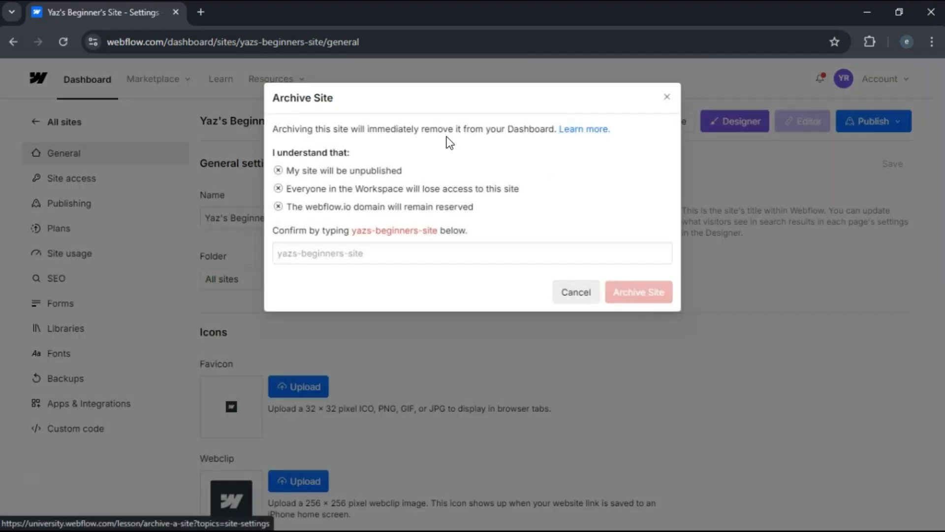
mouse_move(545, 142)
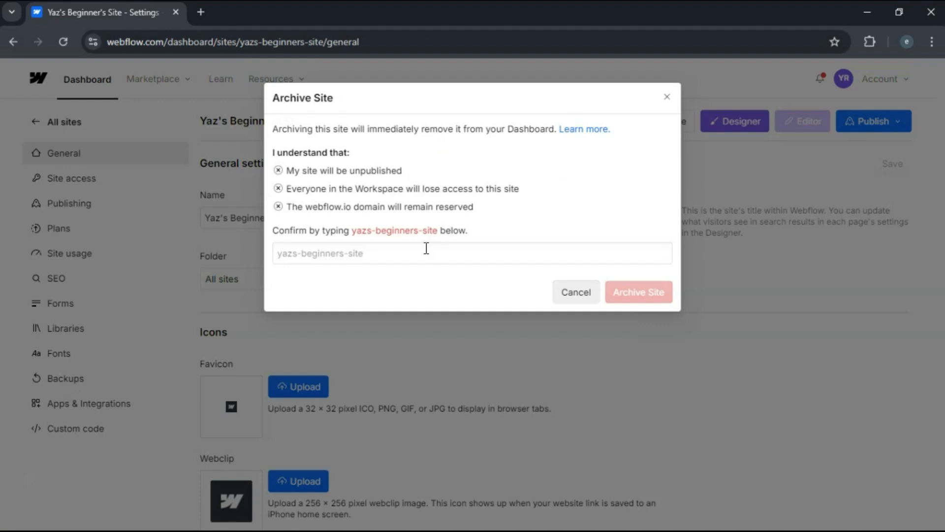
left_click(416, 253)
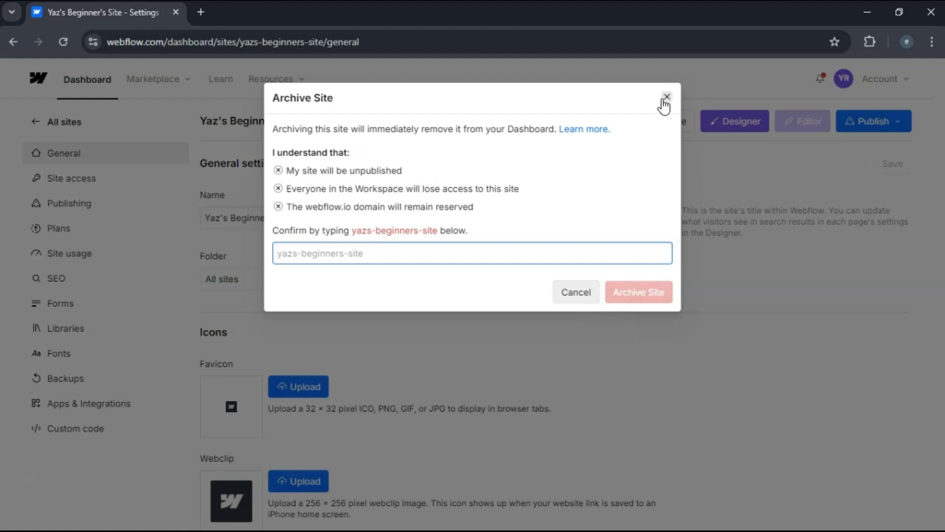
- Dismiss the Archive Site dialog without archiving, back to general settings
left_click(667, 97)
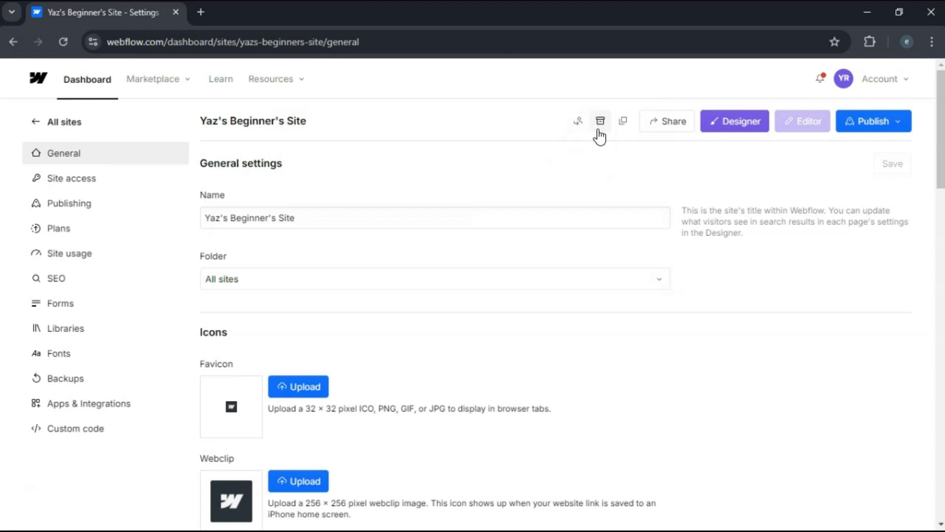
mouse_move(576, 165)
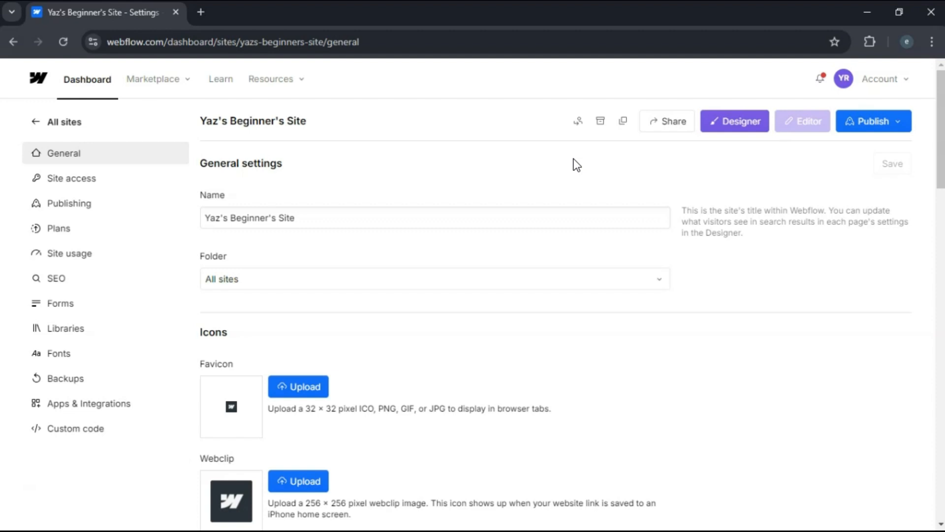
mouse_move(543, 220)
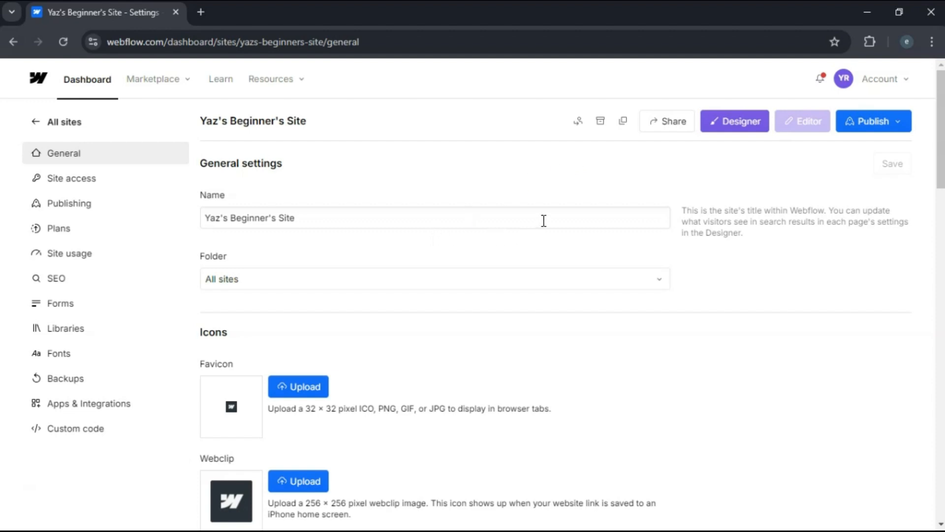